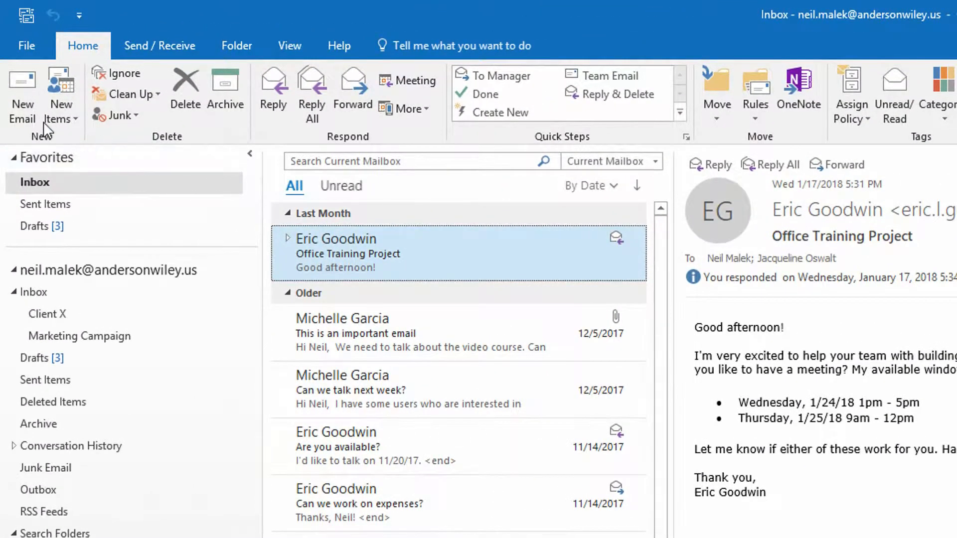
Start a new email with a Cc recipient and subject 'Project XXXX Check-in'
{"action": "left_click", "coordinate": [22, 95]}
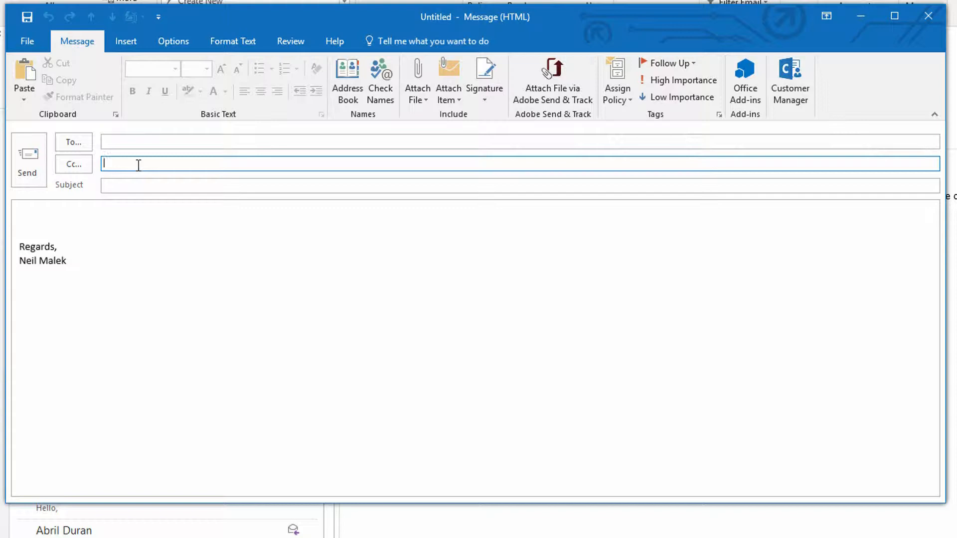
{"action": "type", "text": "j"}
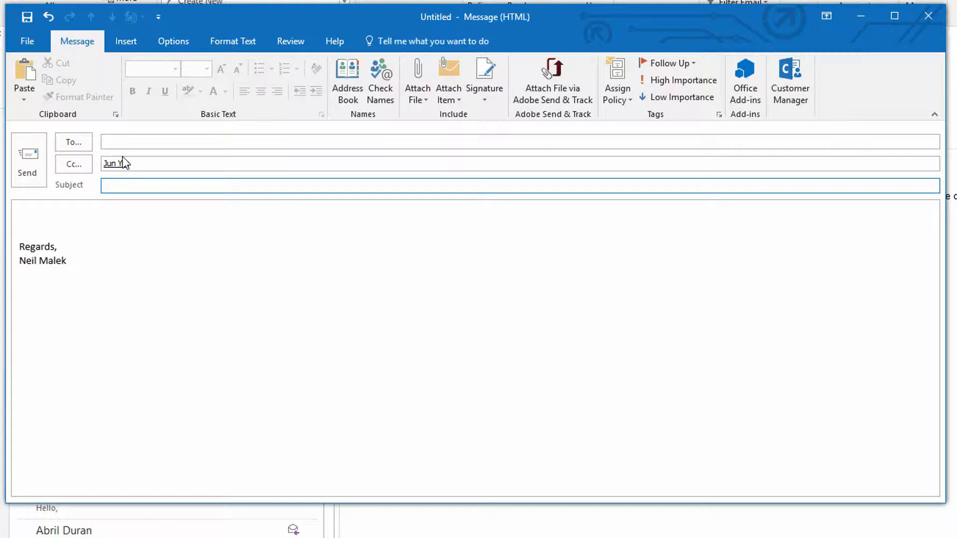
{"action": "type", "text": "Project XXXX"}
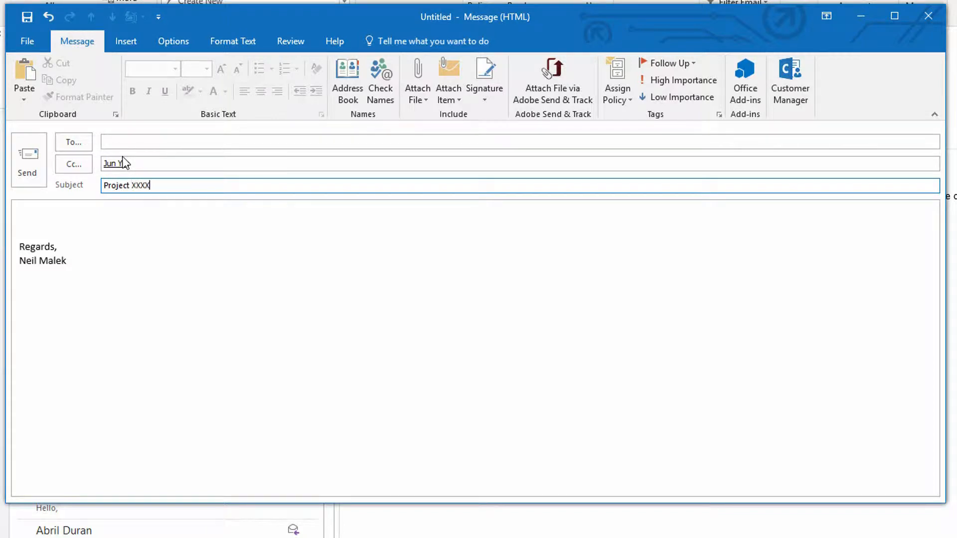
{"action": "type", "text": "Checki"}
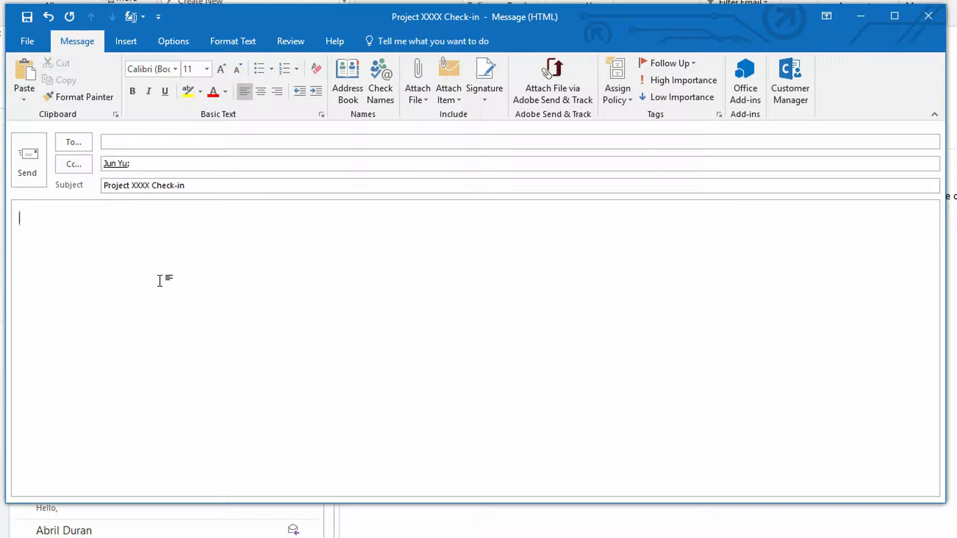
Write the body: 'Hello everyone,' then ask them to check in about the project and arrange time and place with Jun
{"action": "type", "text": "Hello"}
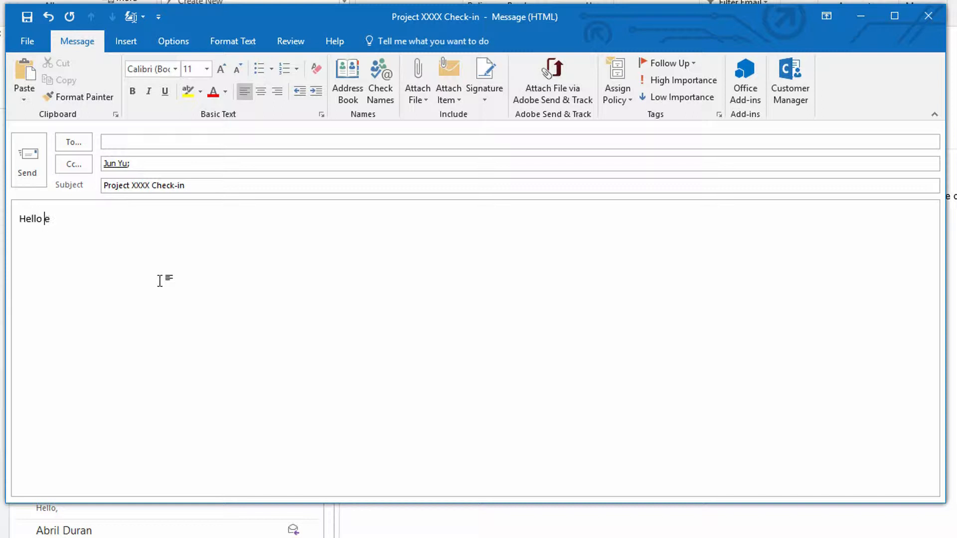
{"action": "type", "text": "everyone,"}
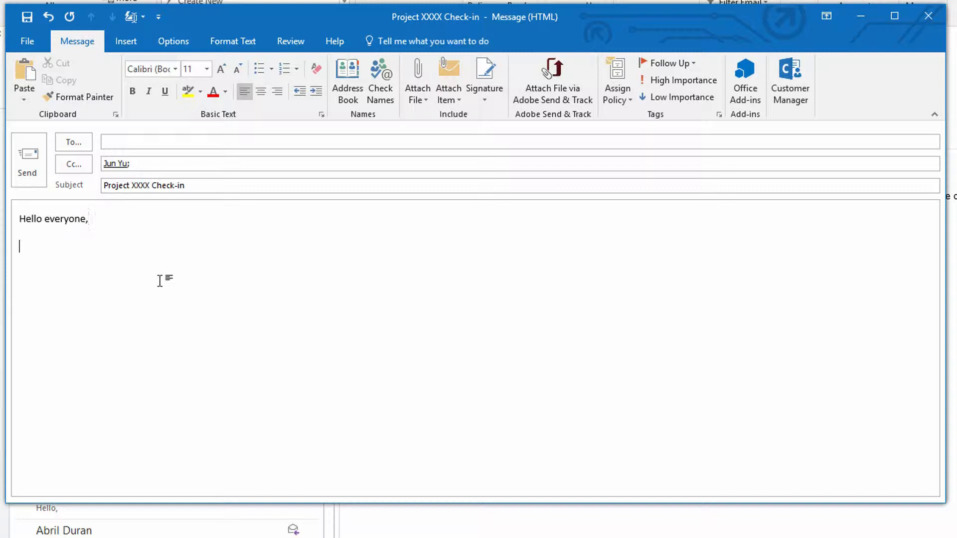
{"action": "type", "text": "It is time to"}
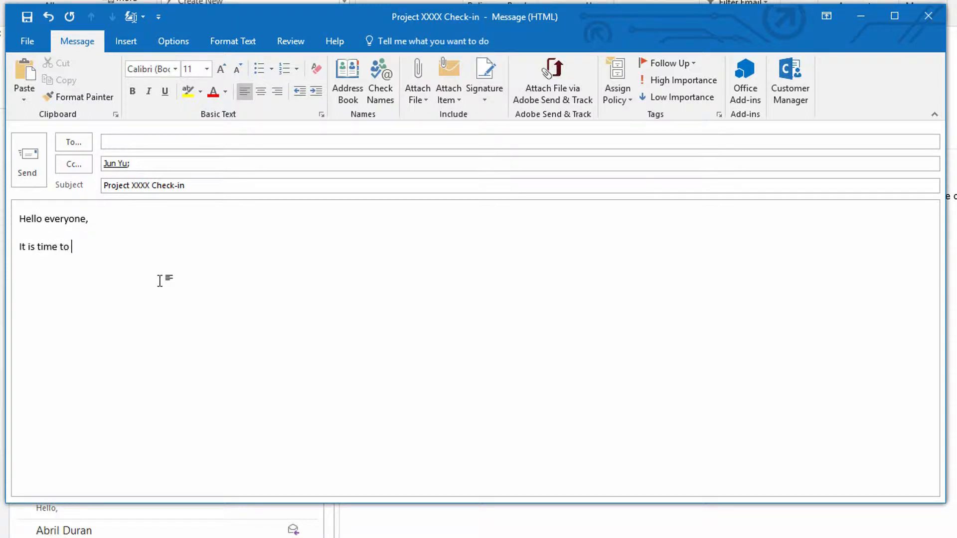
{"action": "type", "text": "check-in a"}
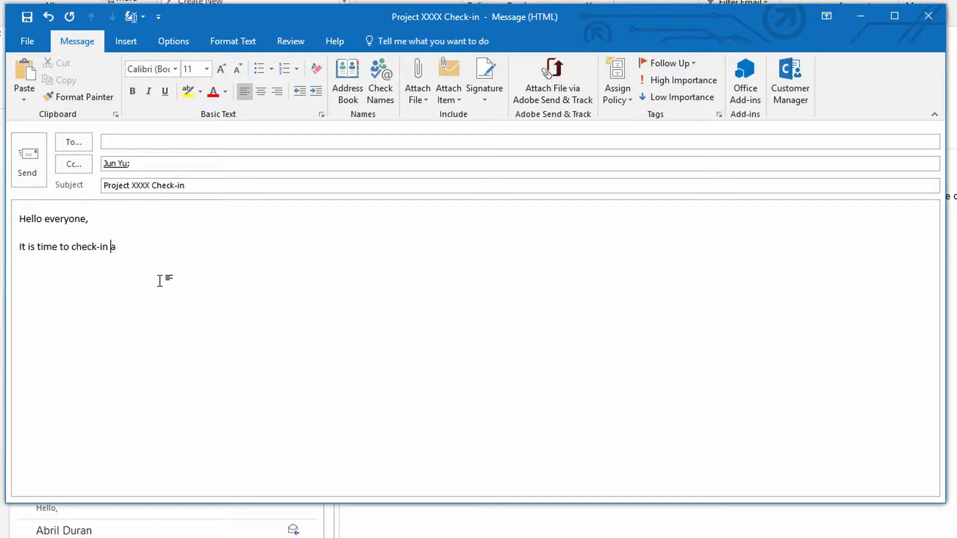
{"action": "type", "text": "bout your pr"}
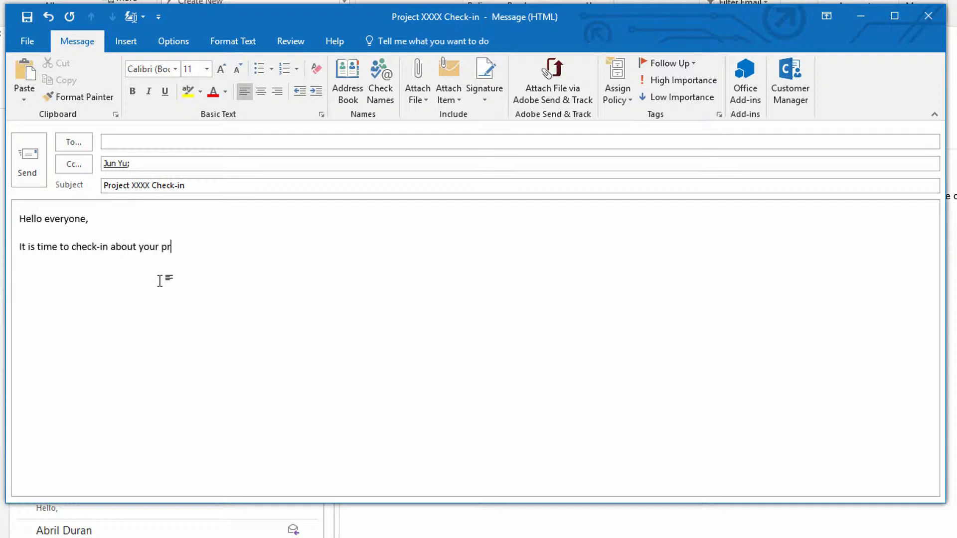
{"action": "type", "text": "oject. Please disc"}
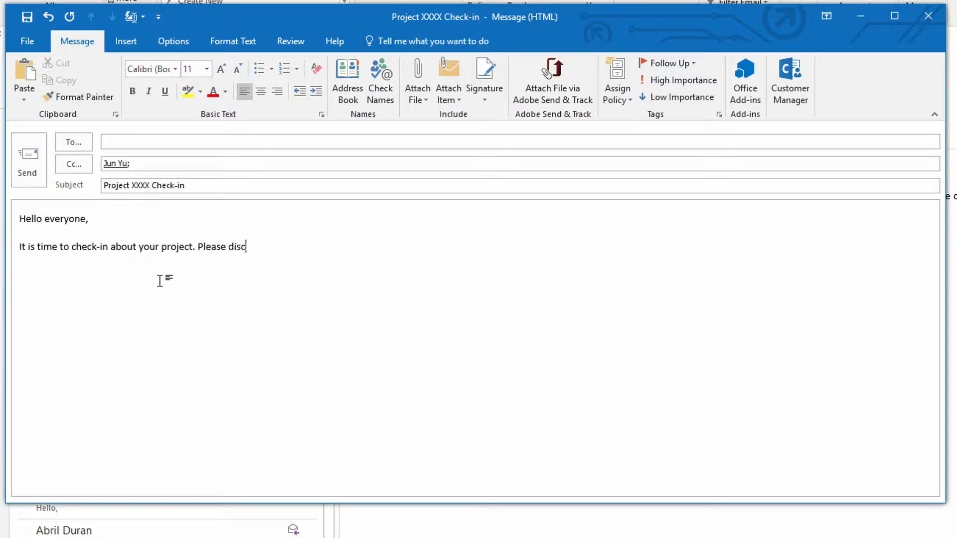
{"action": "type", "text": "uss with Jun"}
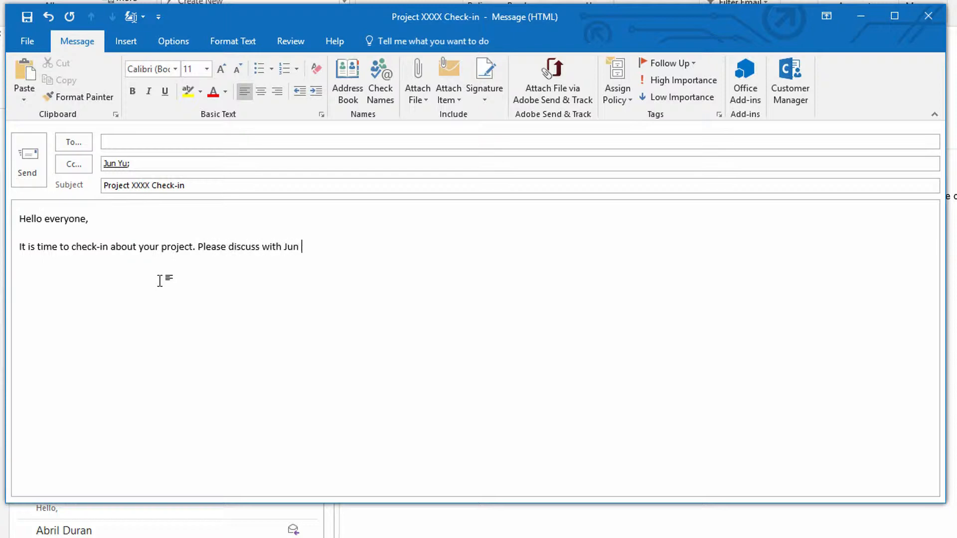
{"action": "type", "text": "the appropriate time and pl"}
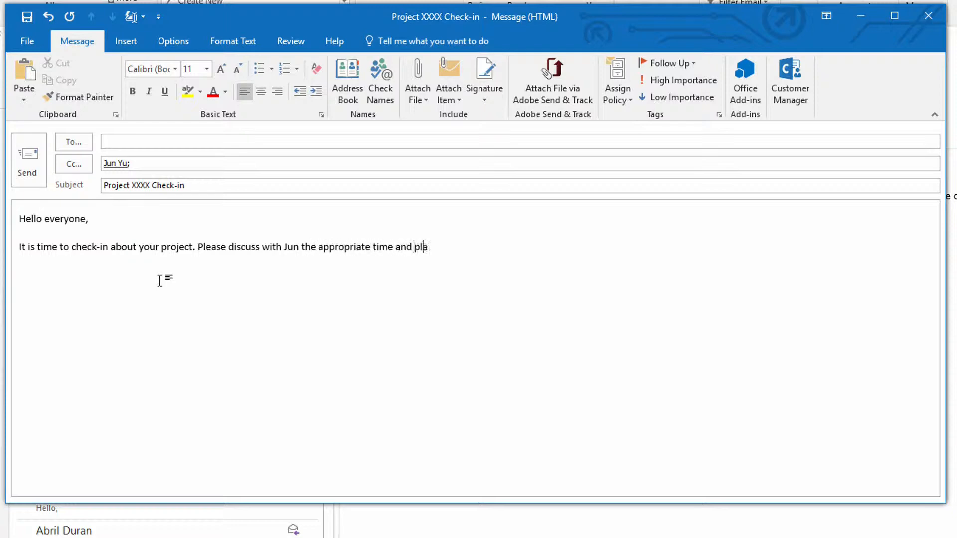
{"action": "type", "text": "ace."}
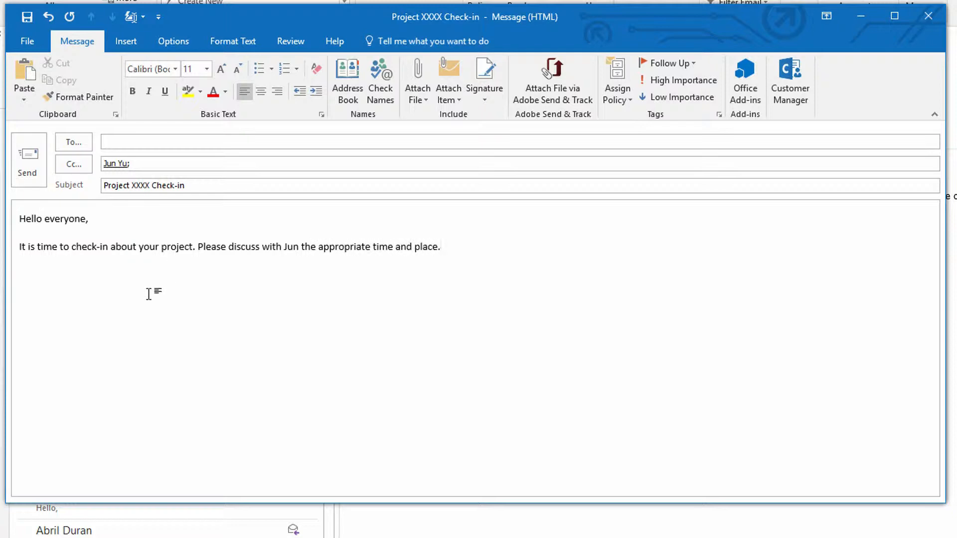
{"action": "mouse_move", "coordinate": [72, 165]}
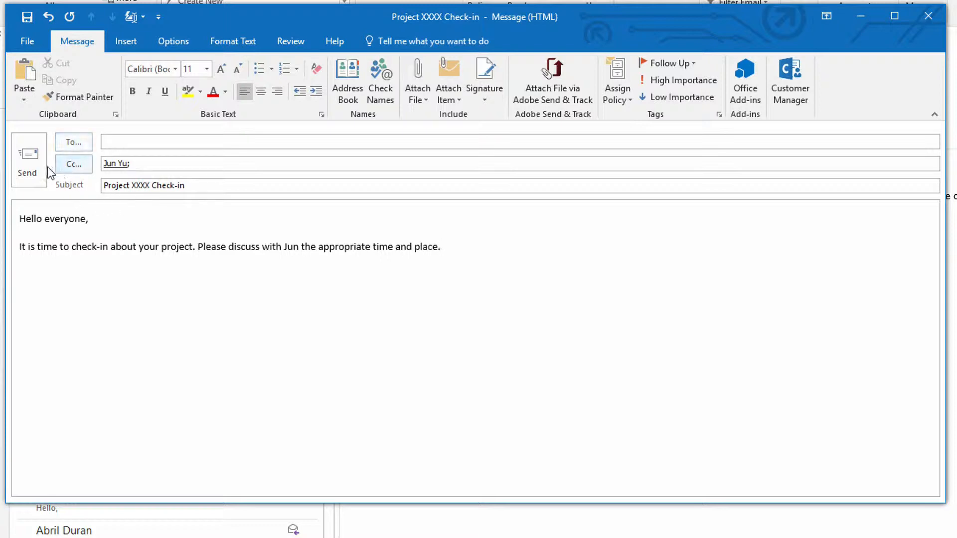
Save the message as an Outlook Template in the templates folder and close the draft
{"action": "left_click", "coordinate": [27, 41]}
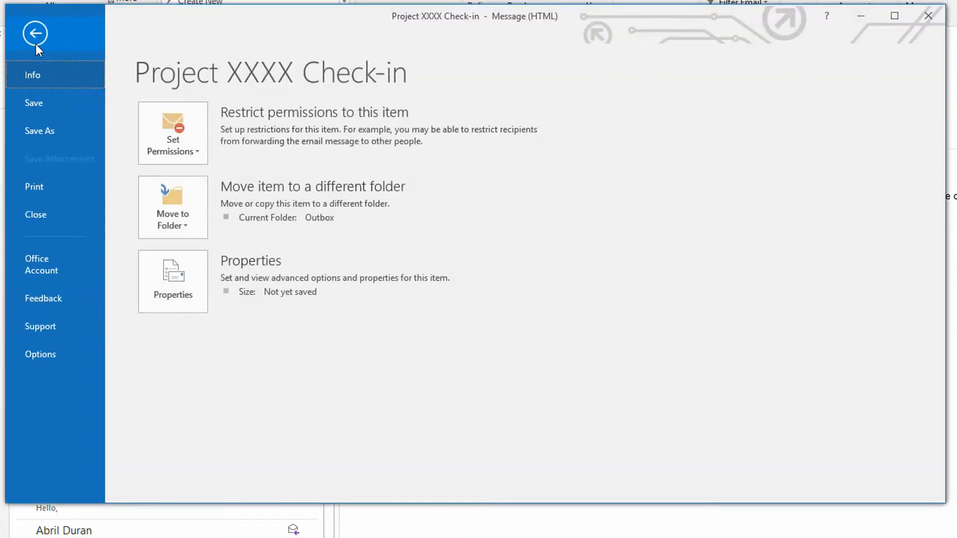
{"action": "left_click", "coordinate": [35, 33]}
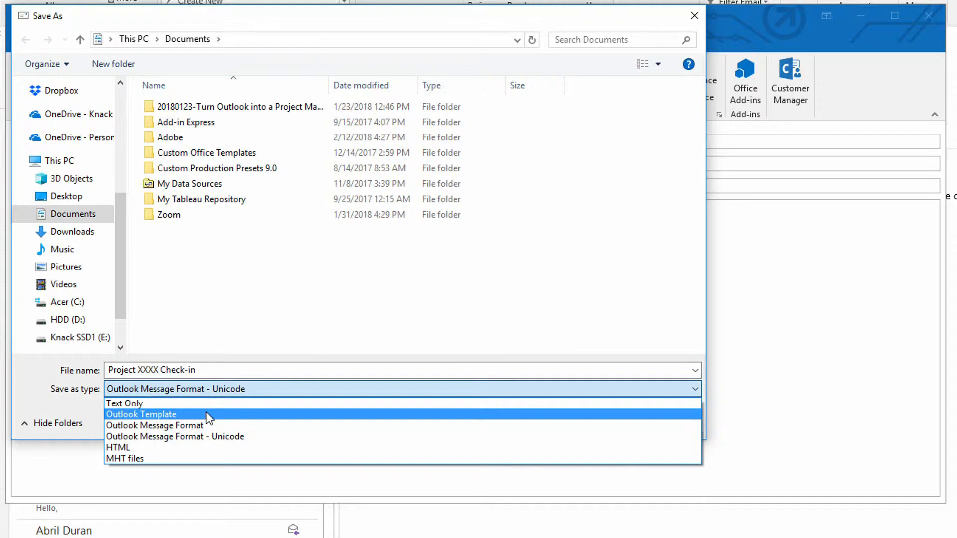
{"action": "left_click", "coordinate": [141, 414]}
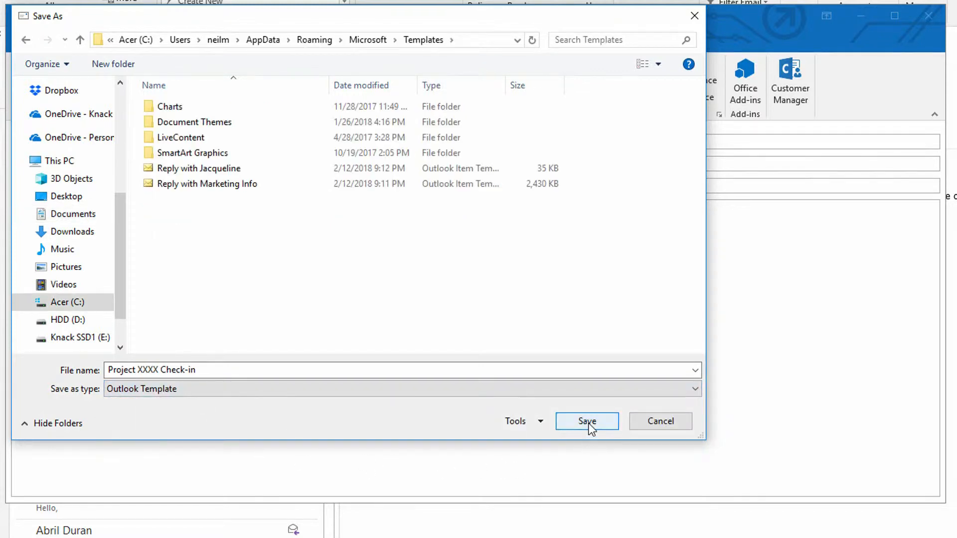
{"action": "left_click", "coordinate": [586, 421]}
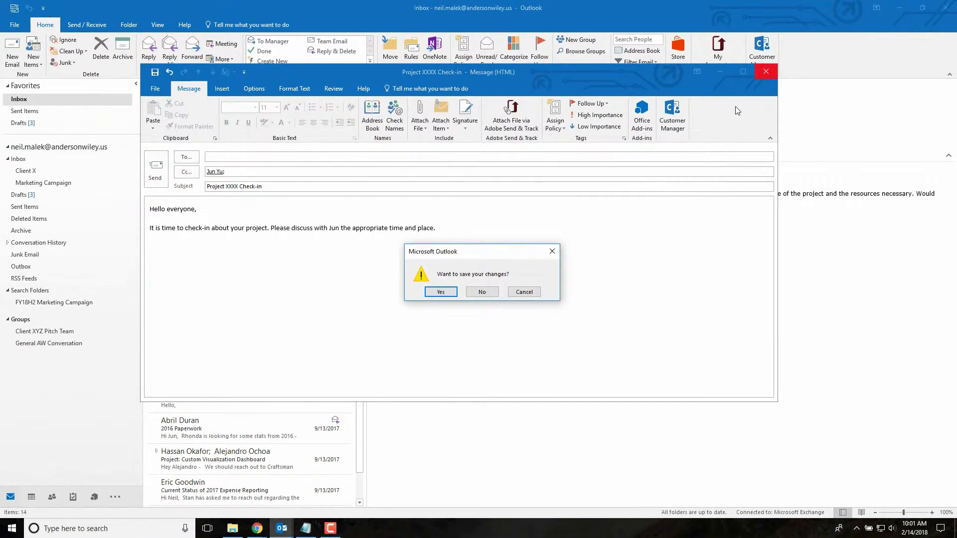
{"action": "left_click", "coordinate": [481, 292]}
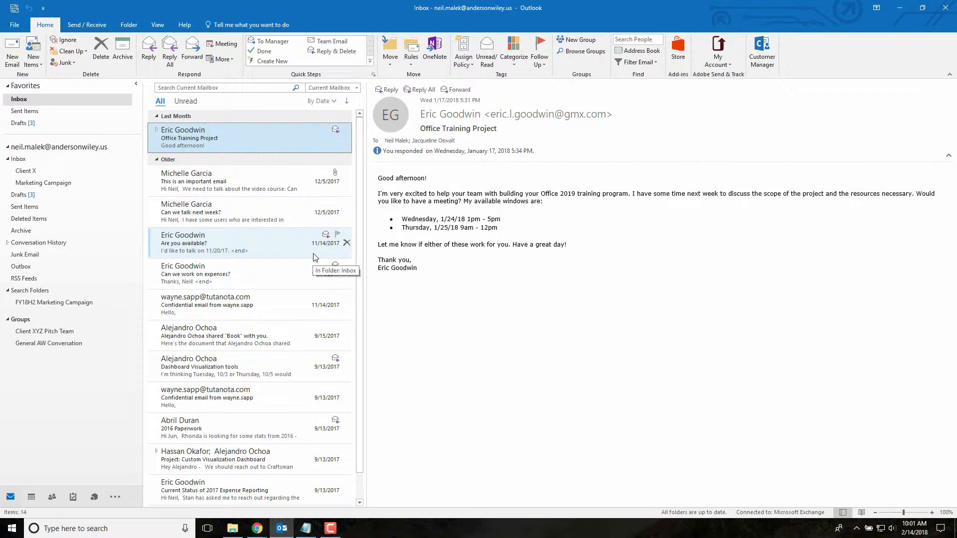
{"action": "mouse_move", "coordinate": [314, 257]}
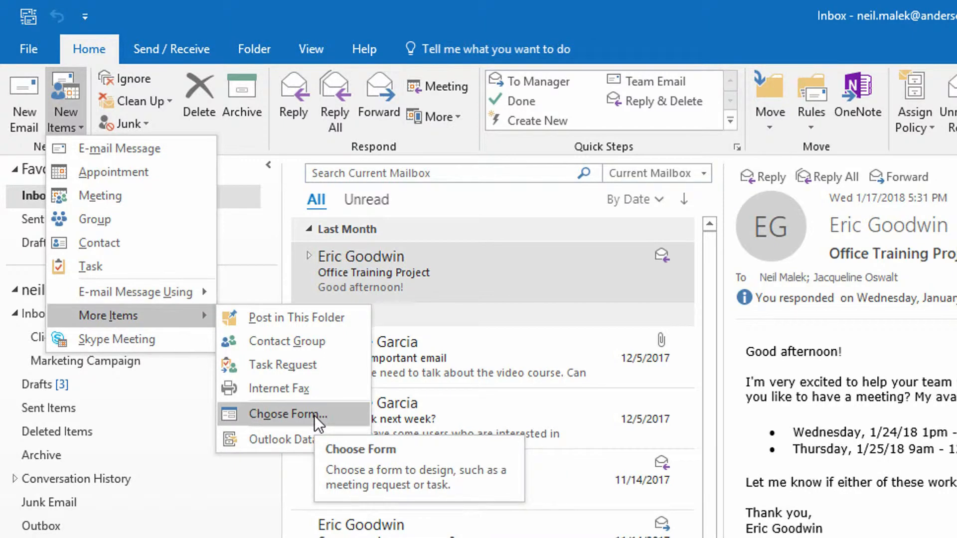
In Choose Form, look in User Templates in File System and select Project XXXX Check-in
{"action": "left_click", "coordinate": [292, 413]}
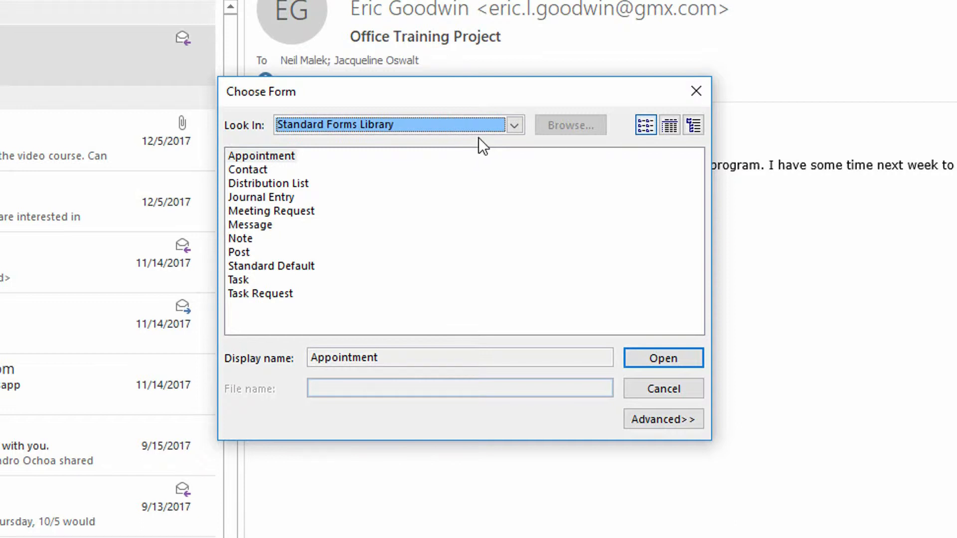
{"action": "left_click", "coordinate": [513, 126]}
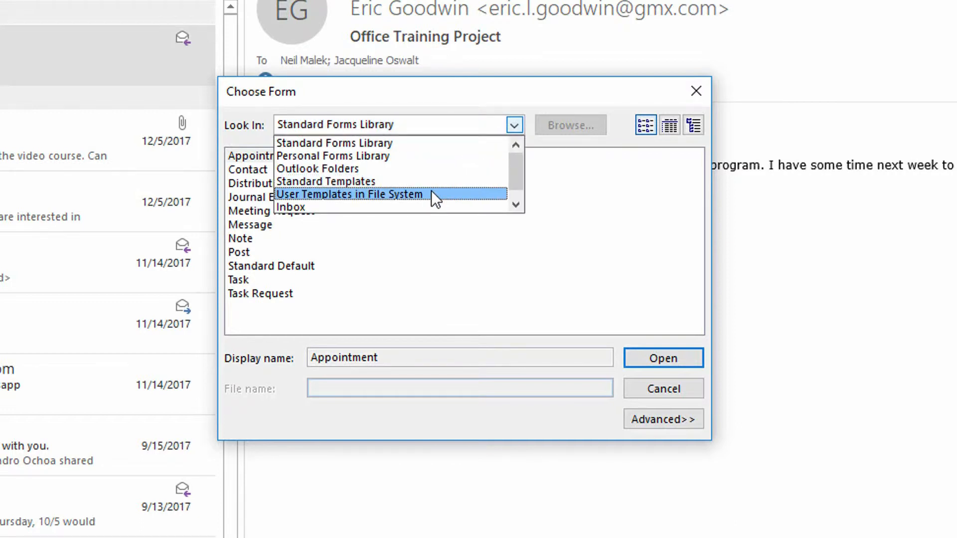
{"action": "left_click", "coordinate": [350, 194]}
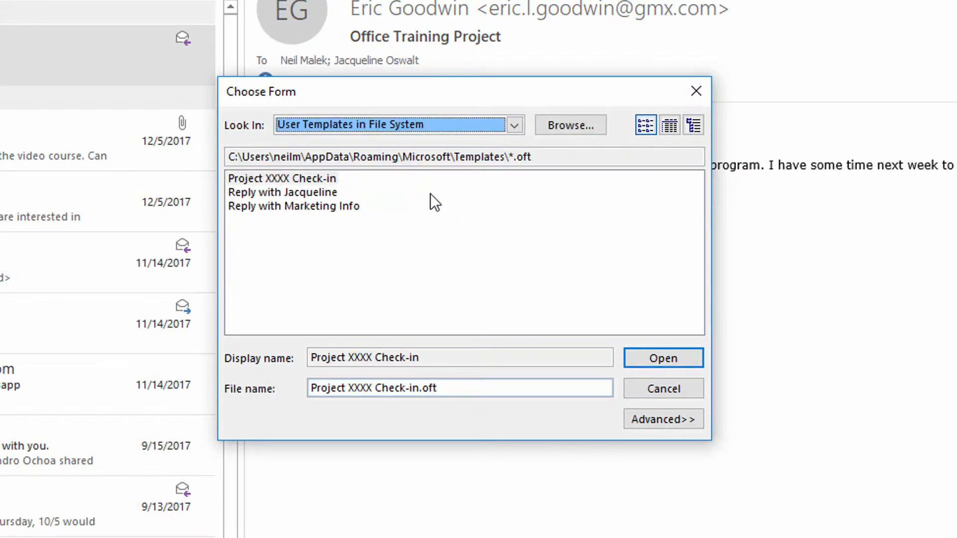
{"action": "left_click", "coordinate": [284, 179]}
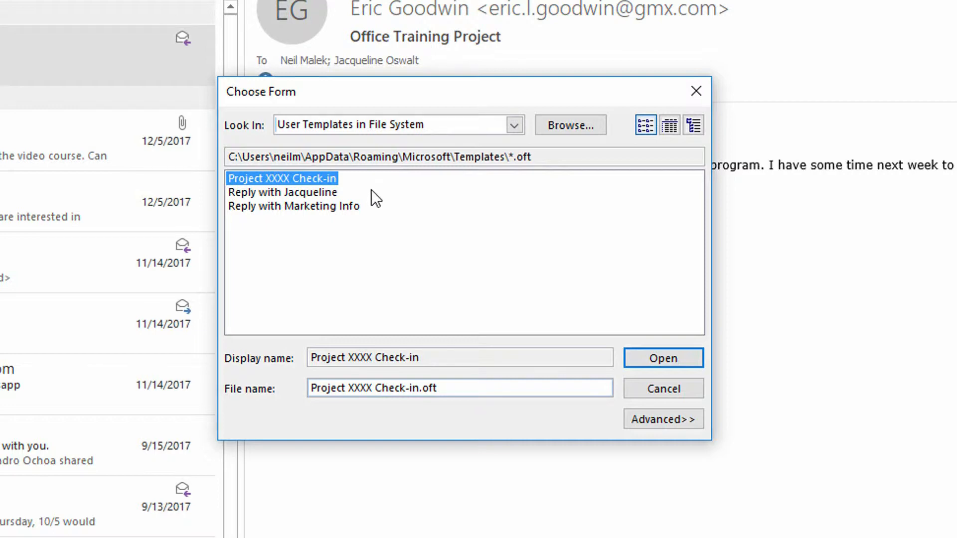
Open the template as a prefilled new message, review it and close it
{"action": "left_click", "coordinate": [663, 357]}
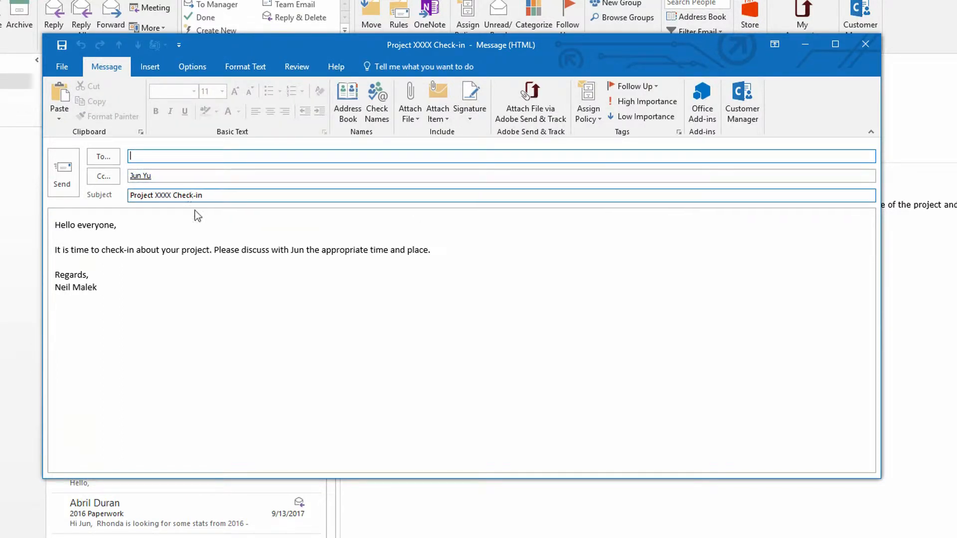
{"action": "left_click_drag", "start_coordinate": [54, 275], "coordinate": [97, 287]}
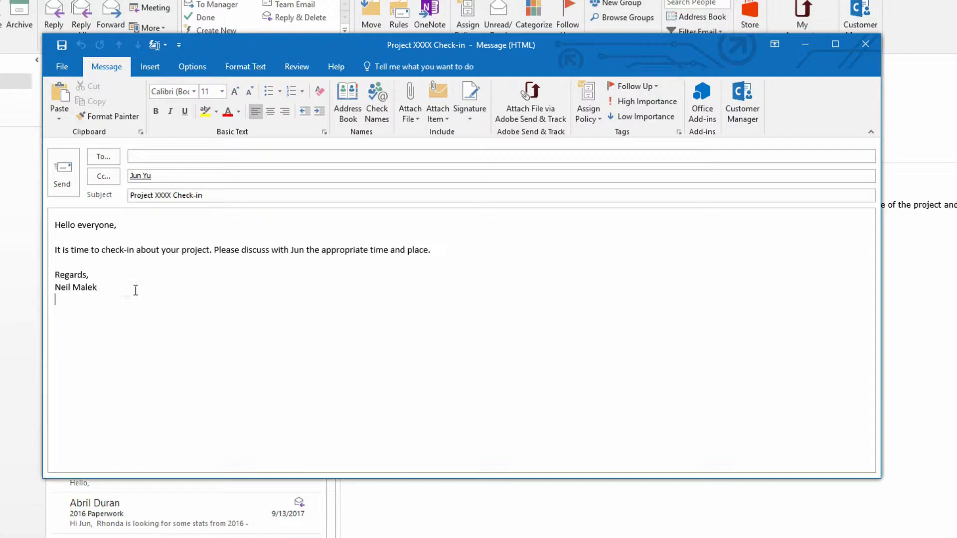
{"action": "left_click", "coordinate": [865, 44]}
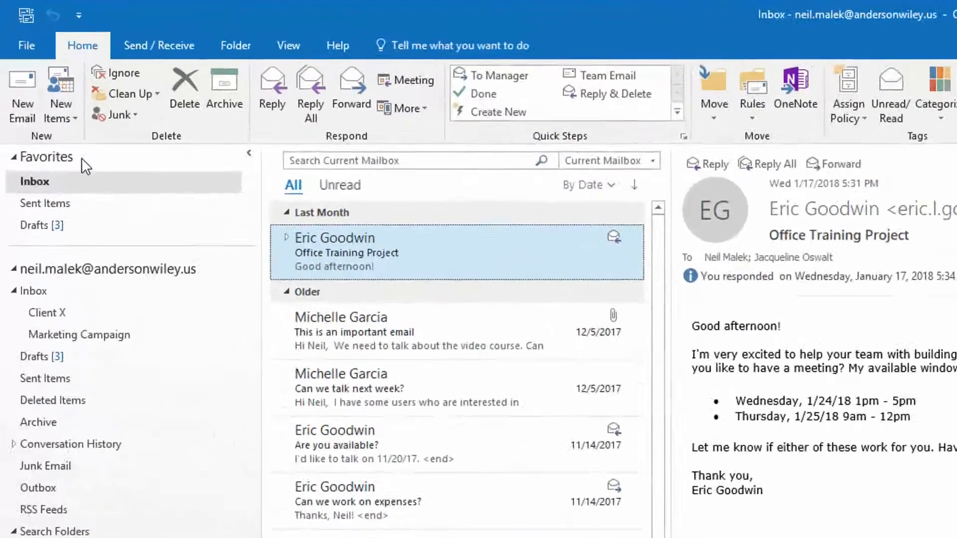
From New Items > More Items > Choose Form, list the User Templates in File System again
{"action": "left_click", "coordinate": [60, 95]}
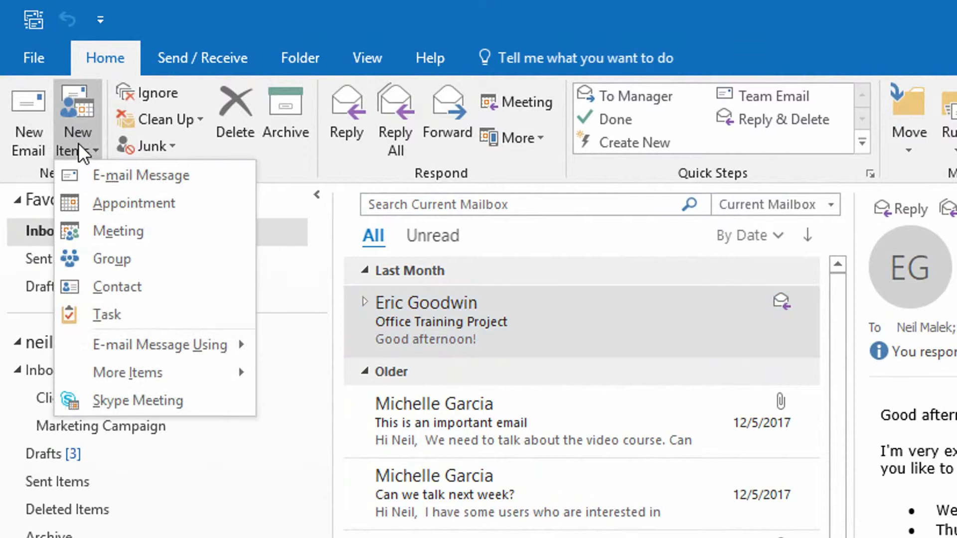
{"action": "mouse_move", "coordinate": [128, 373]}
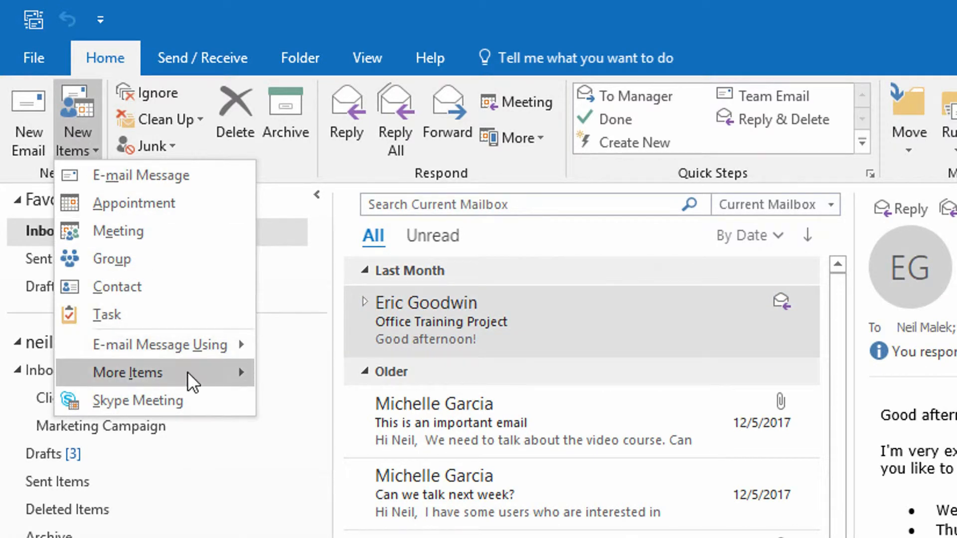
{"action": "mouse_move", "coordinate": [128, 373]}
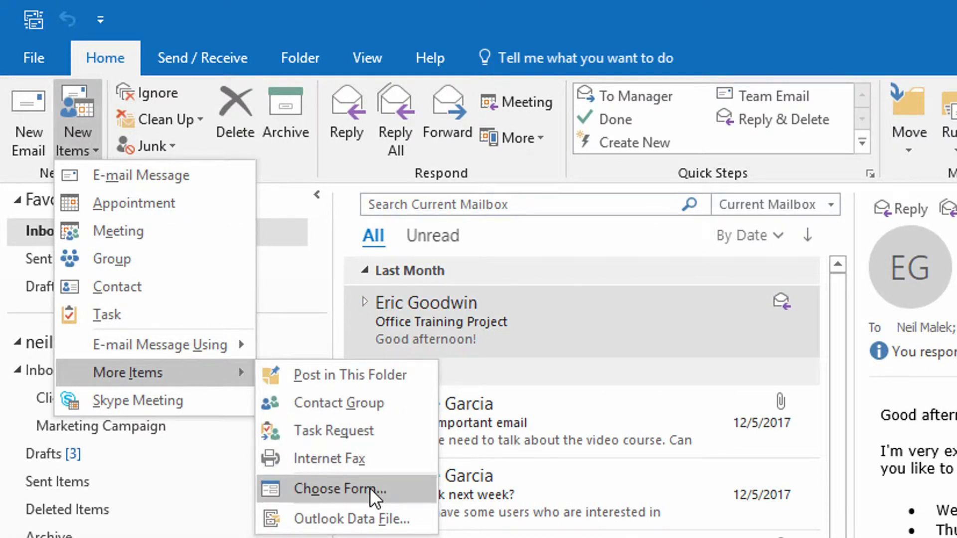
{"action": "left_click", "coordinate": [339, 488]}
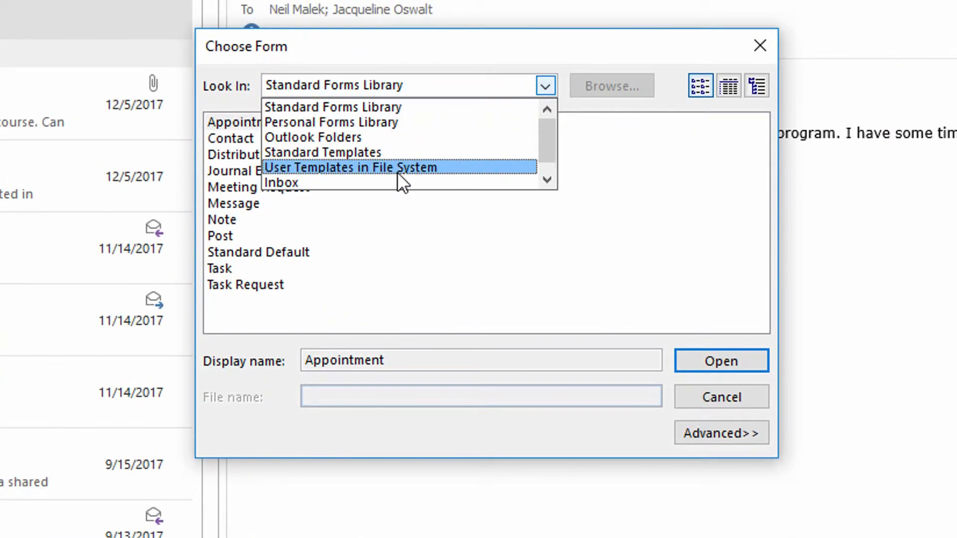
{"action": "left_click", "coordinate": [361, 168]}
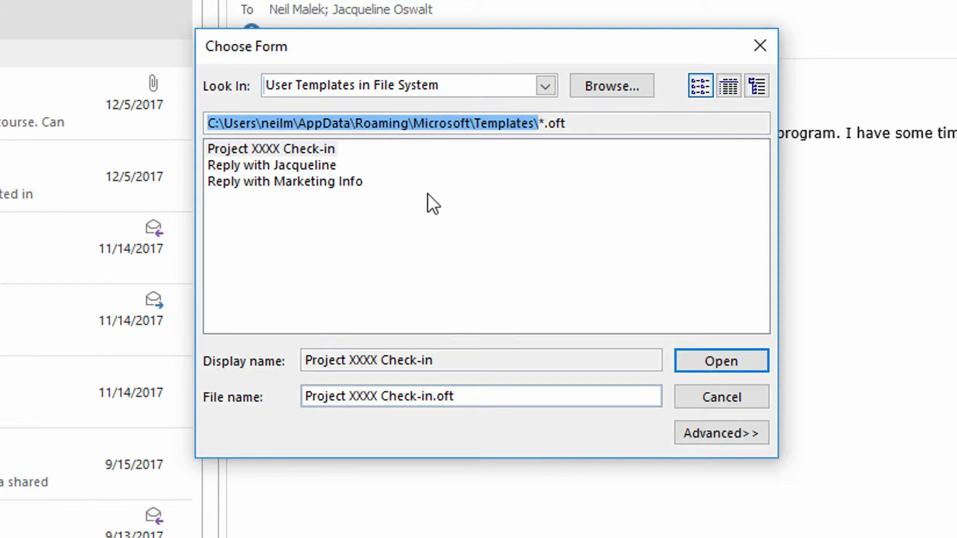
{"action": "mouse_move", "coordinate": [544, 150]}
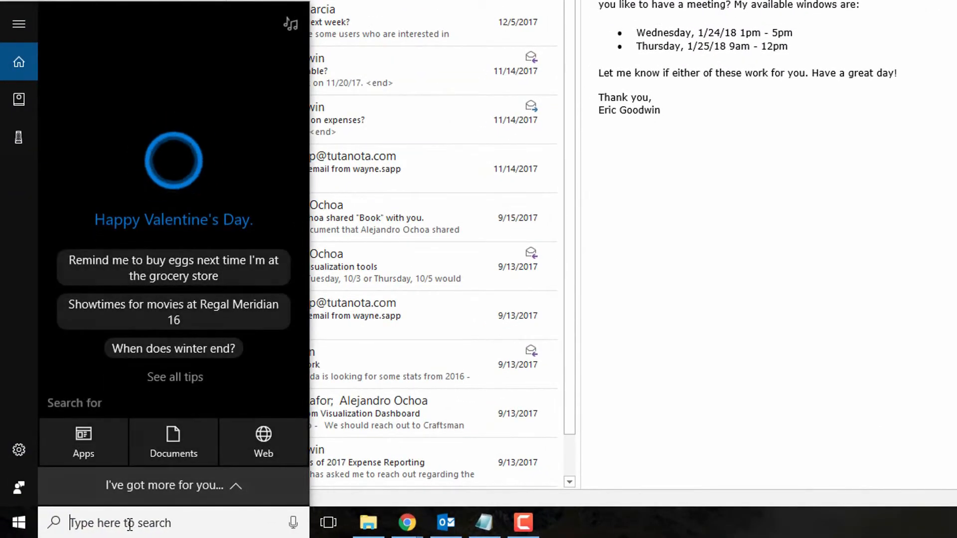
Search Windows for the folder C:\Users\neilm\AppData\Roaming\Microsoft\Templates\
{"action": "type", "text": "C:\\Users\\neilm\\AppData\\Roaming\\Microsoft\\Templates\\"}
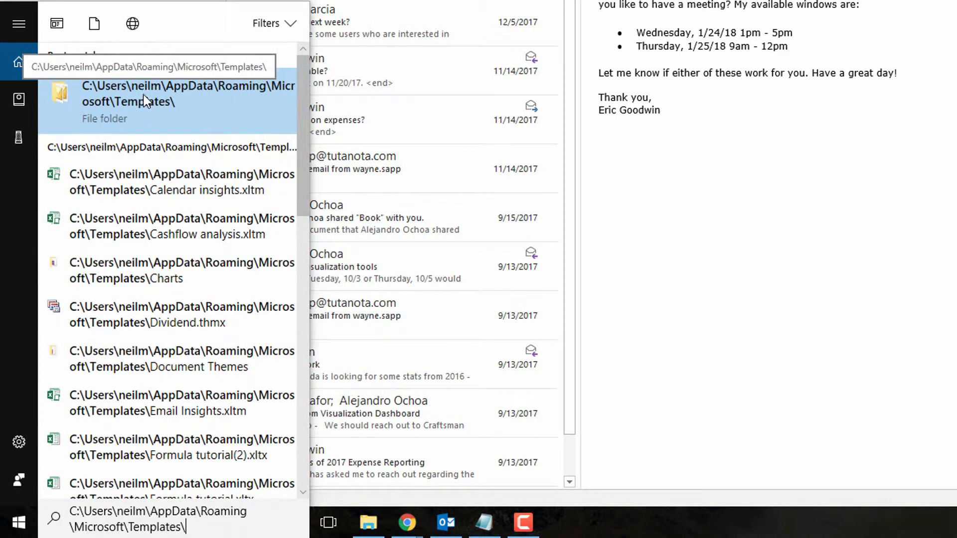
{"action": "mouse_move", "coordinate": [161, 106]}
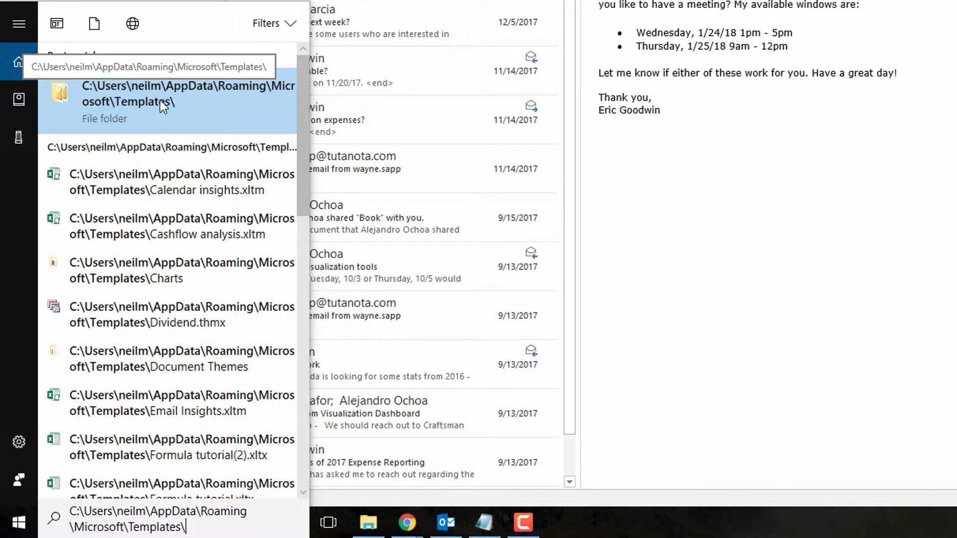
{"action": "mouse_move", "coordinate": [157, 98]}
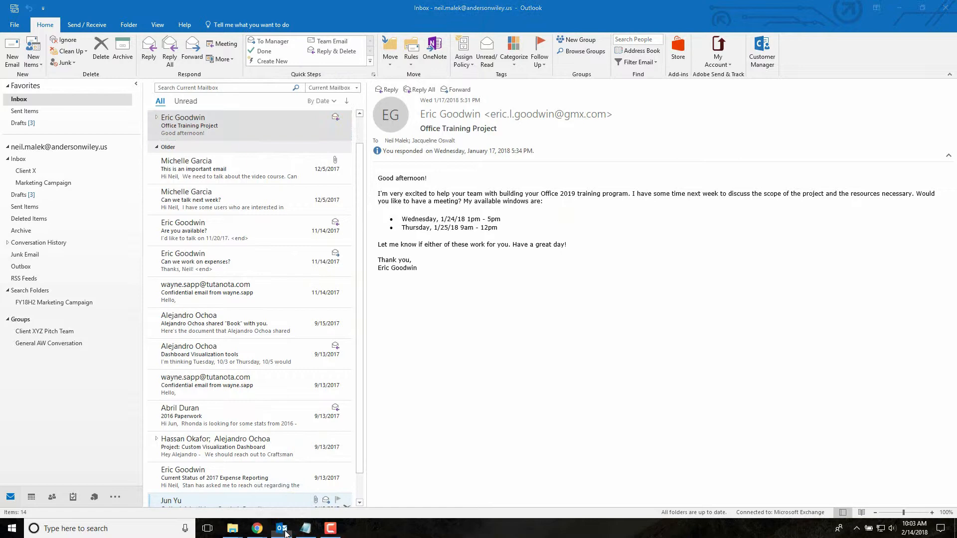
From the Outlook taskbar jump list, start a message from the pinned Project XXXX Check-in template
{"action": "right_click", "coordinate": [281, 528]}
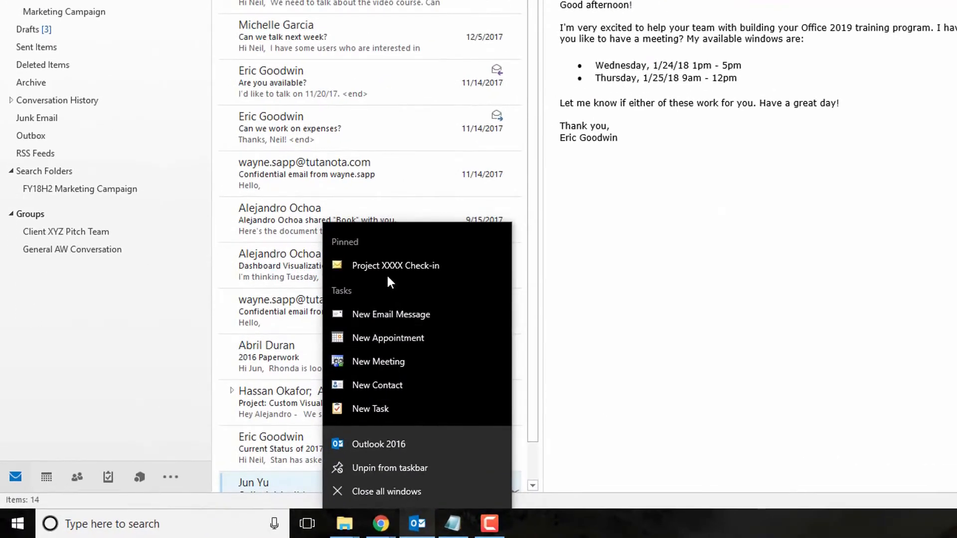
{"action": "mouse_move", "coordinate": [396, 265]}
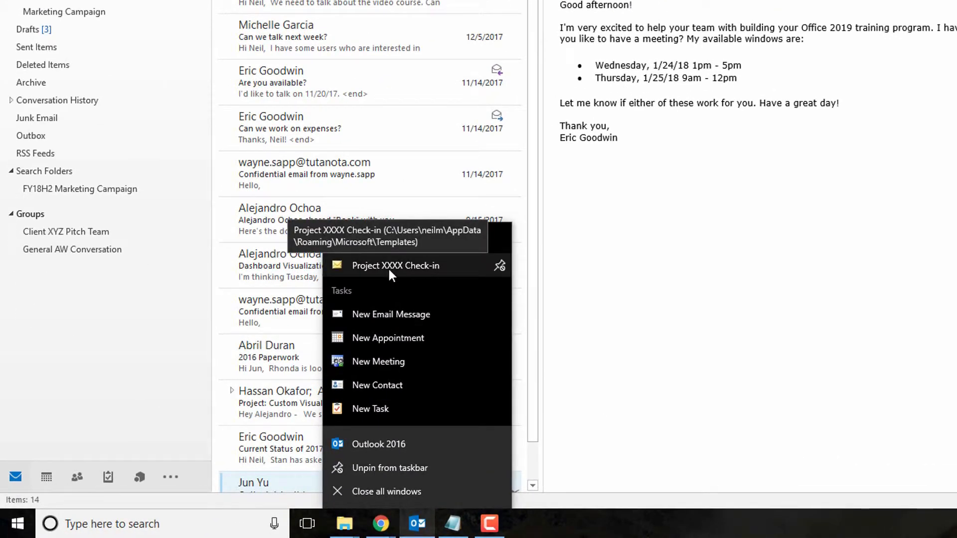
{"action": "mouse_move", "coordinate": [409, 271]}
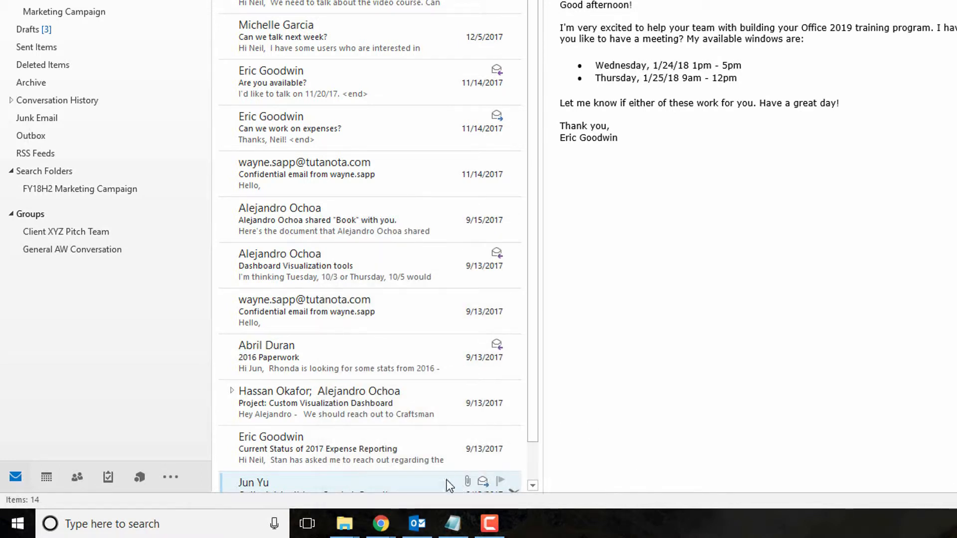
{"action": "mouse_move", "coordinate": [416, 523]}
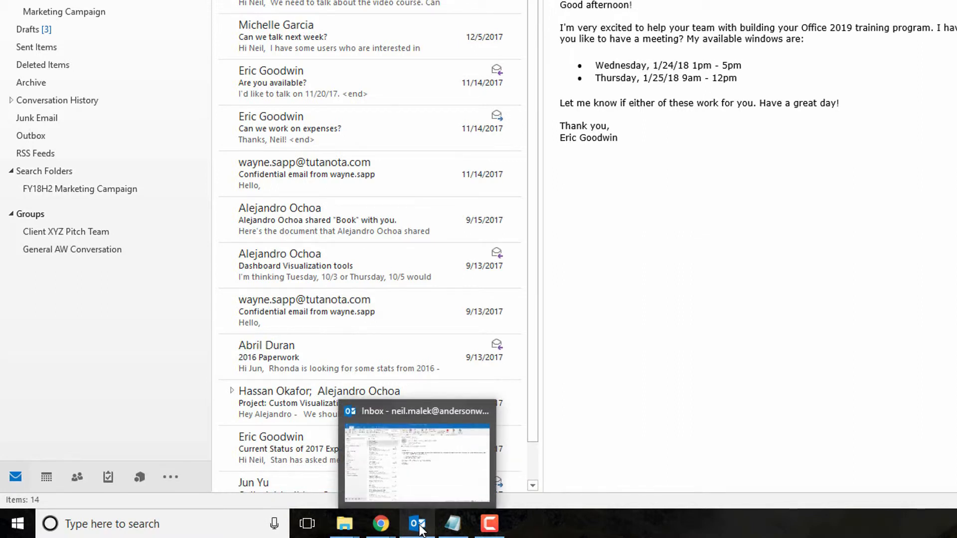
{"action": "right_click", "coordinate": [417, 523]}
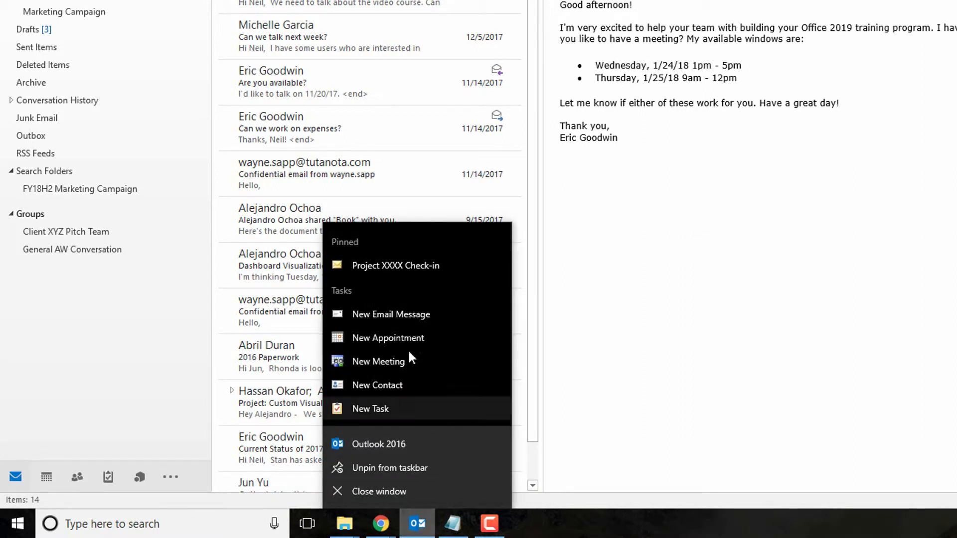
{"action": "mouse_move", "coordinate": [396, 265]}
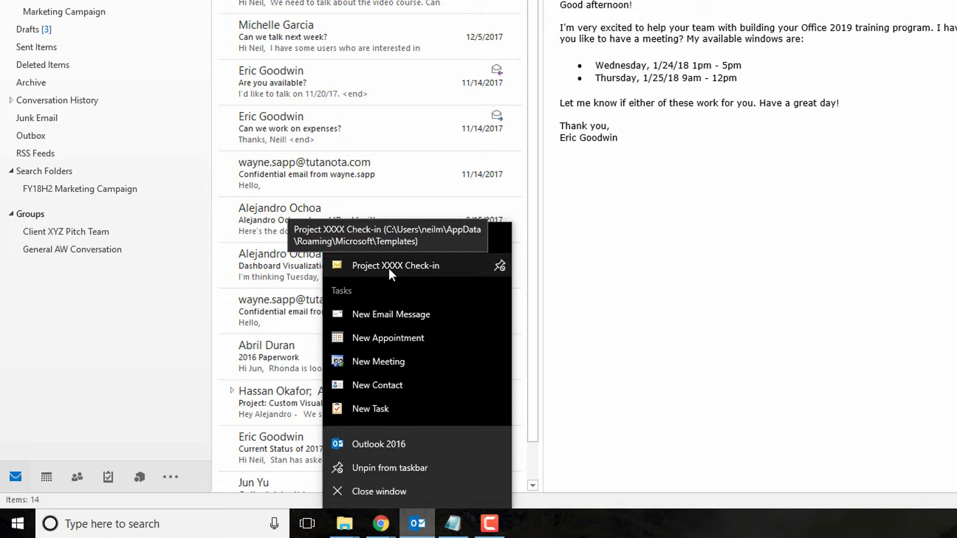
{"action": "left_click", "coordinate": [395, 265]}
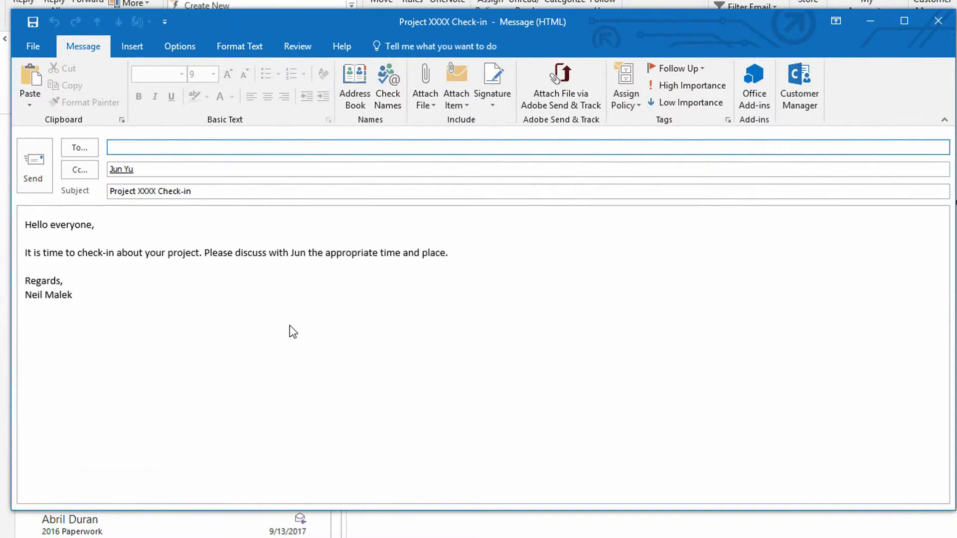
{"action": "left_click", "coordinate": [244, 148]}
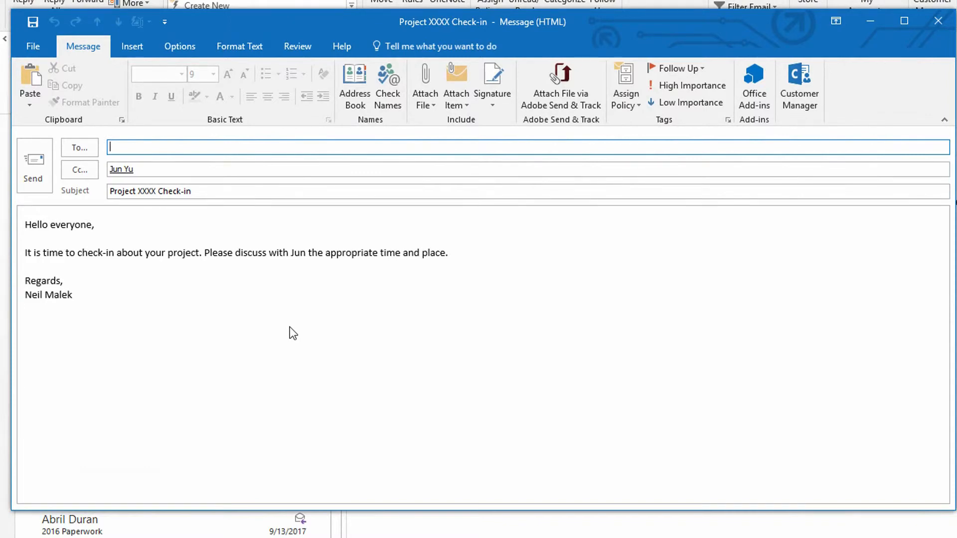
{"action": "mouse_move", "coordinate": [297, 339]}
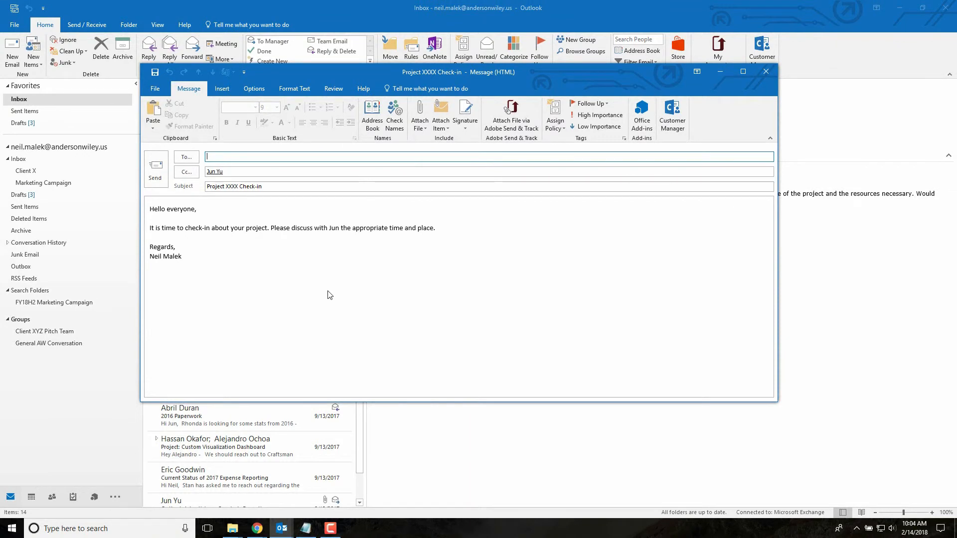
{"action": "mouse_move", "coordinate": [329, 291]}
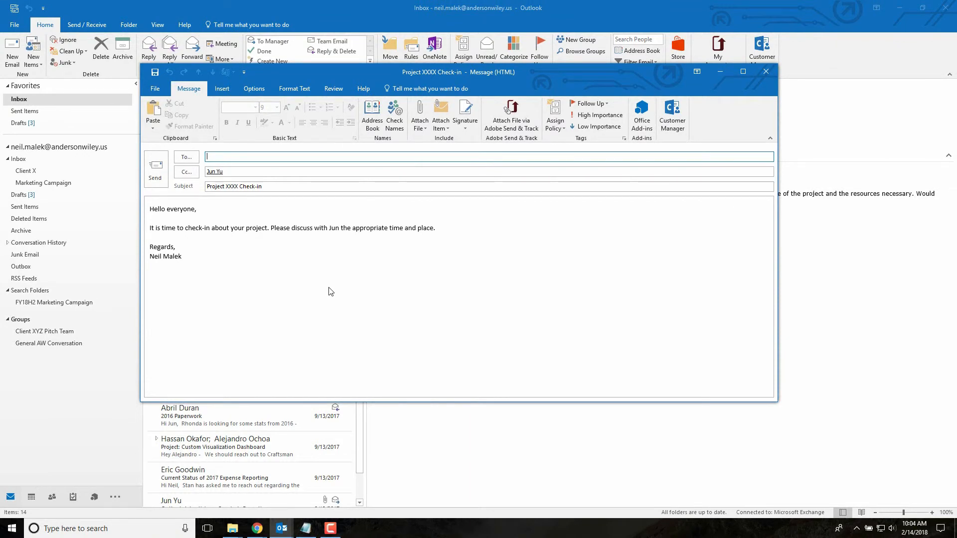